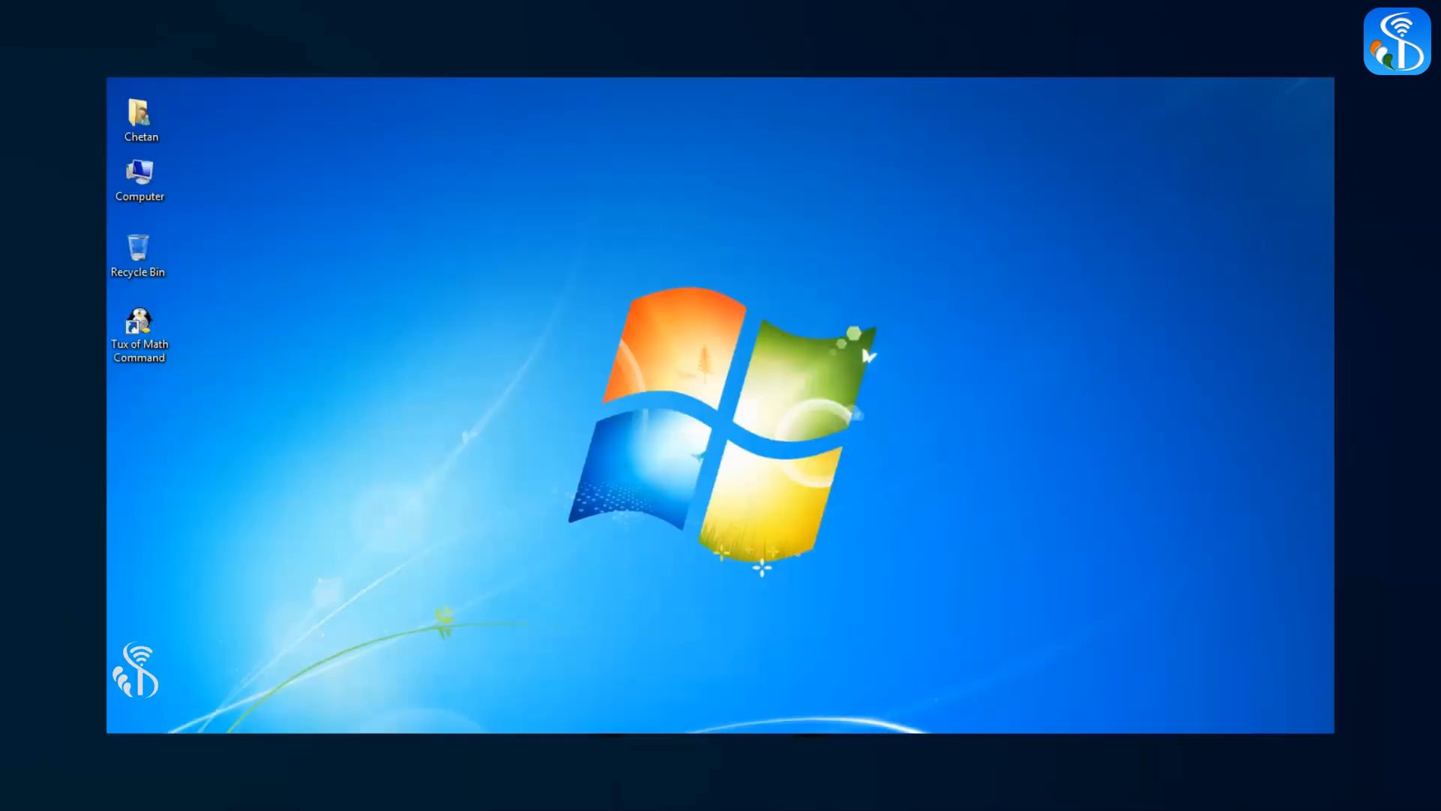
Step: Open Control Panel from the Windows Start menu
{"action": "left_click", "coordinate": [135, 669]}
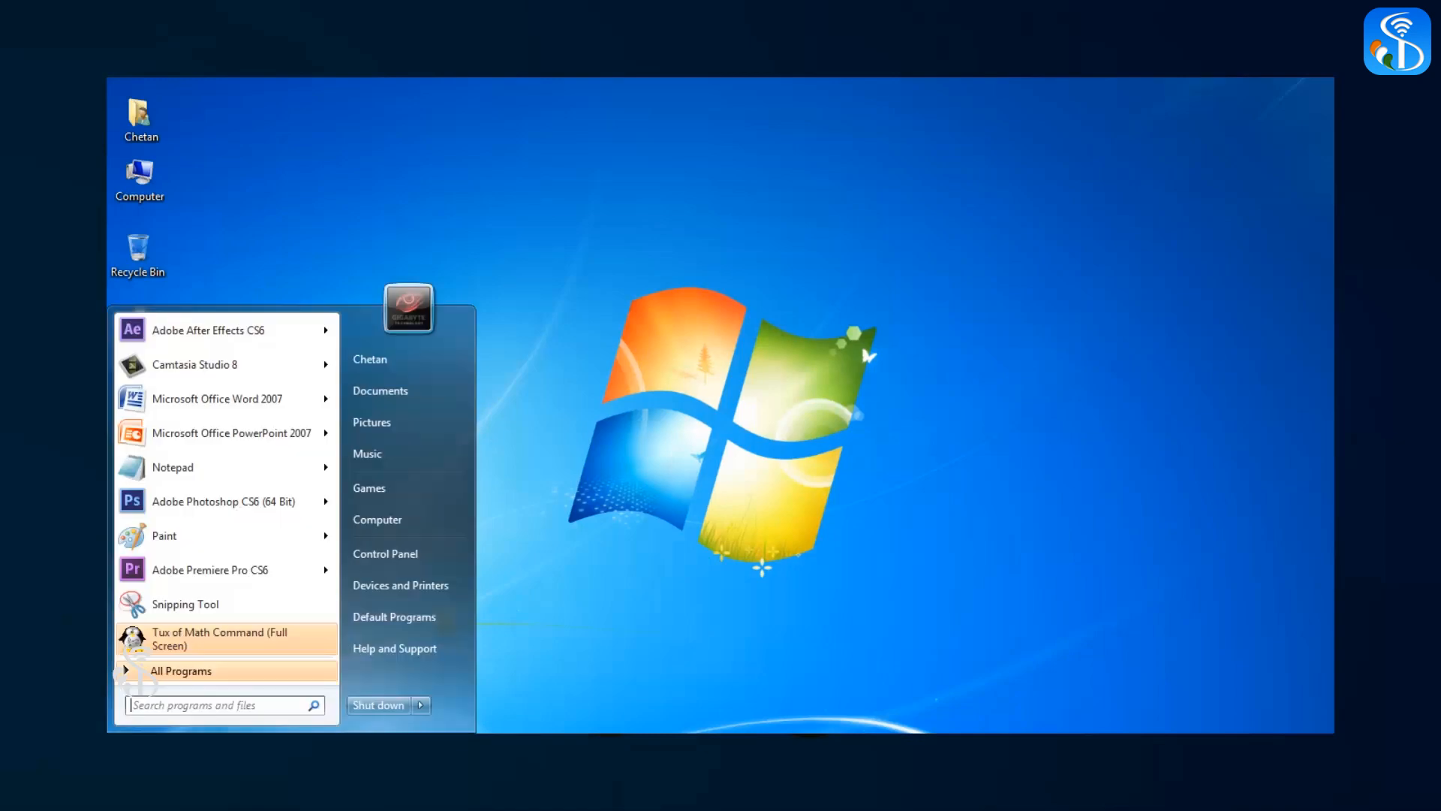
{"action": "left_click", "coordinate": [385, 553]}
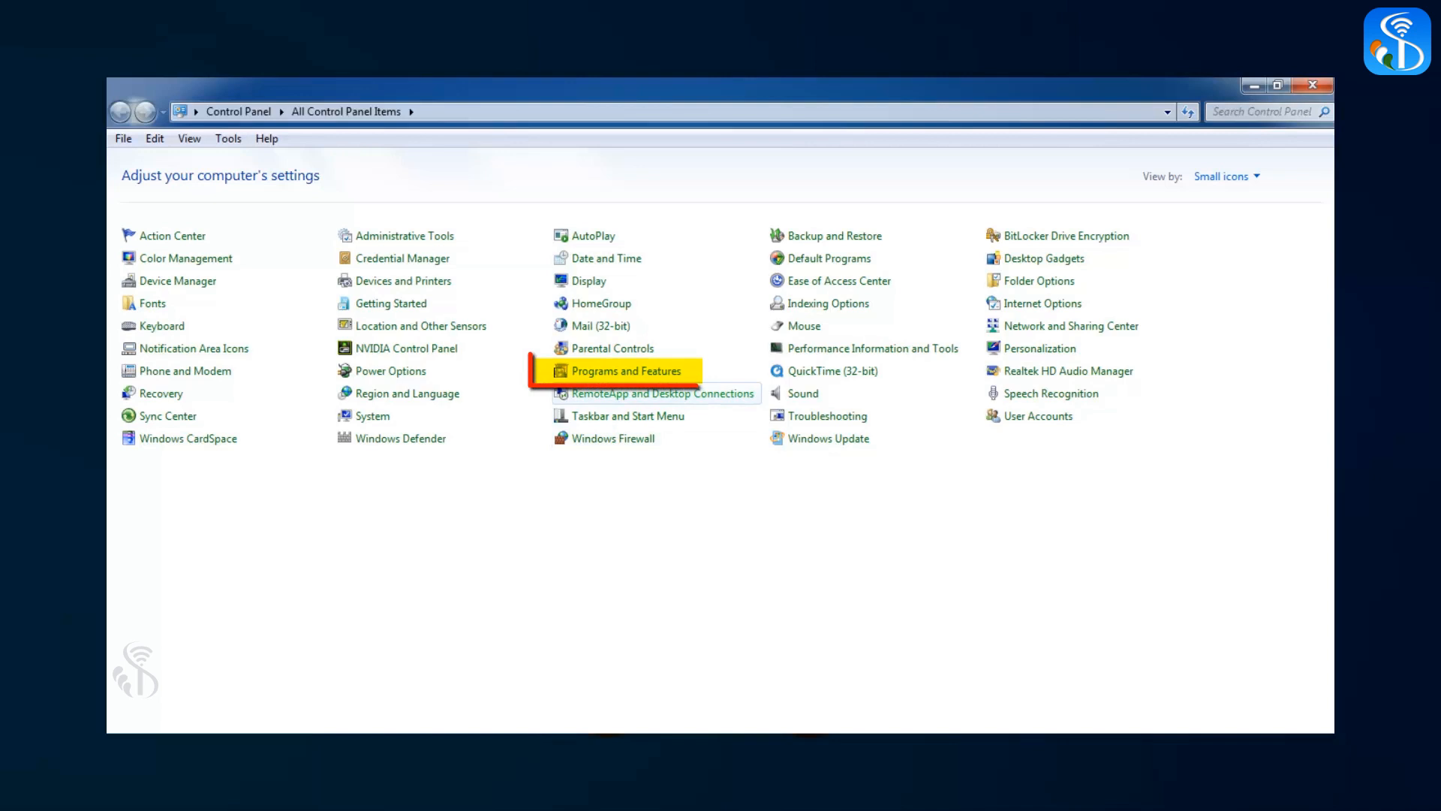
Step: Open Programs and Features and scroll the installed programs list to find Tux of Math Command
{"action": "left_click", "coordinate": [625, 370]}
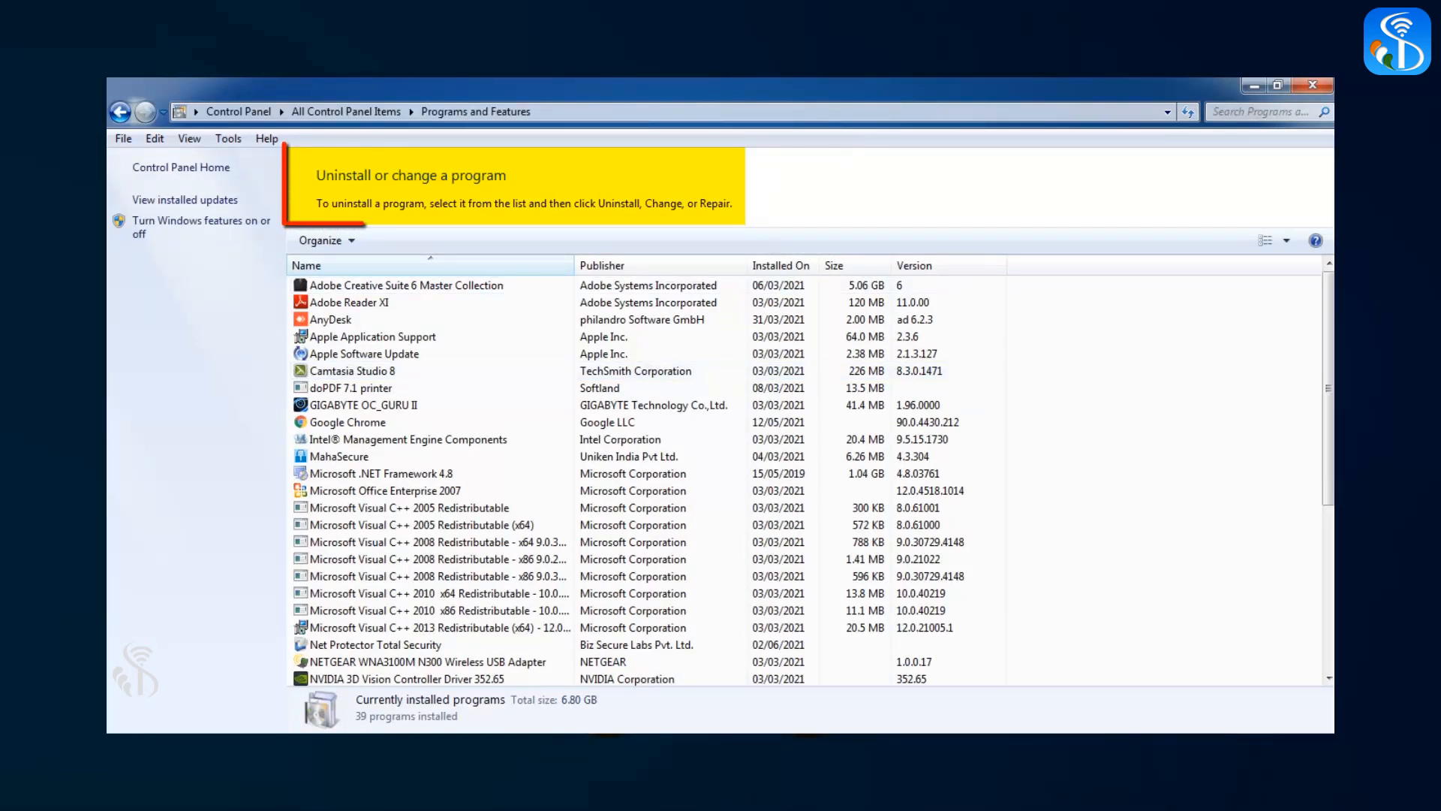
{"action": "scroll", "scroll_direction": "down", "scroll_amount": 3}
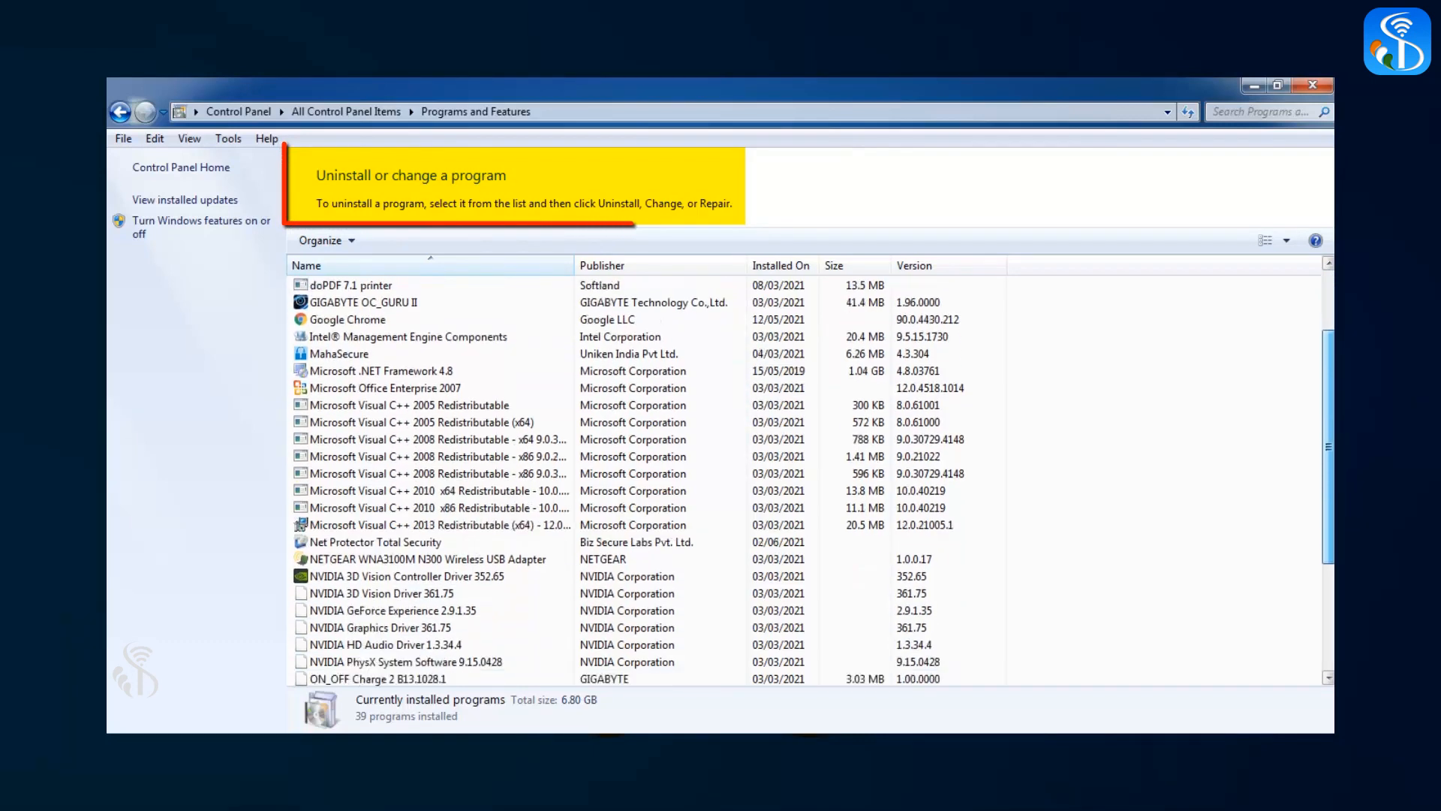
{"action": "scroll", "scroll_direction": "down", "scroll_amount": 3}
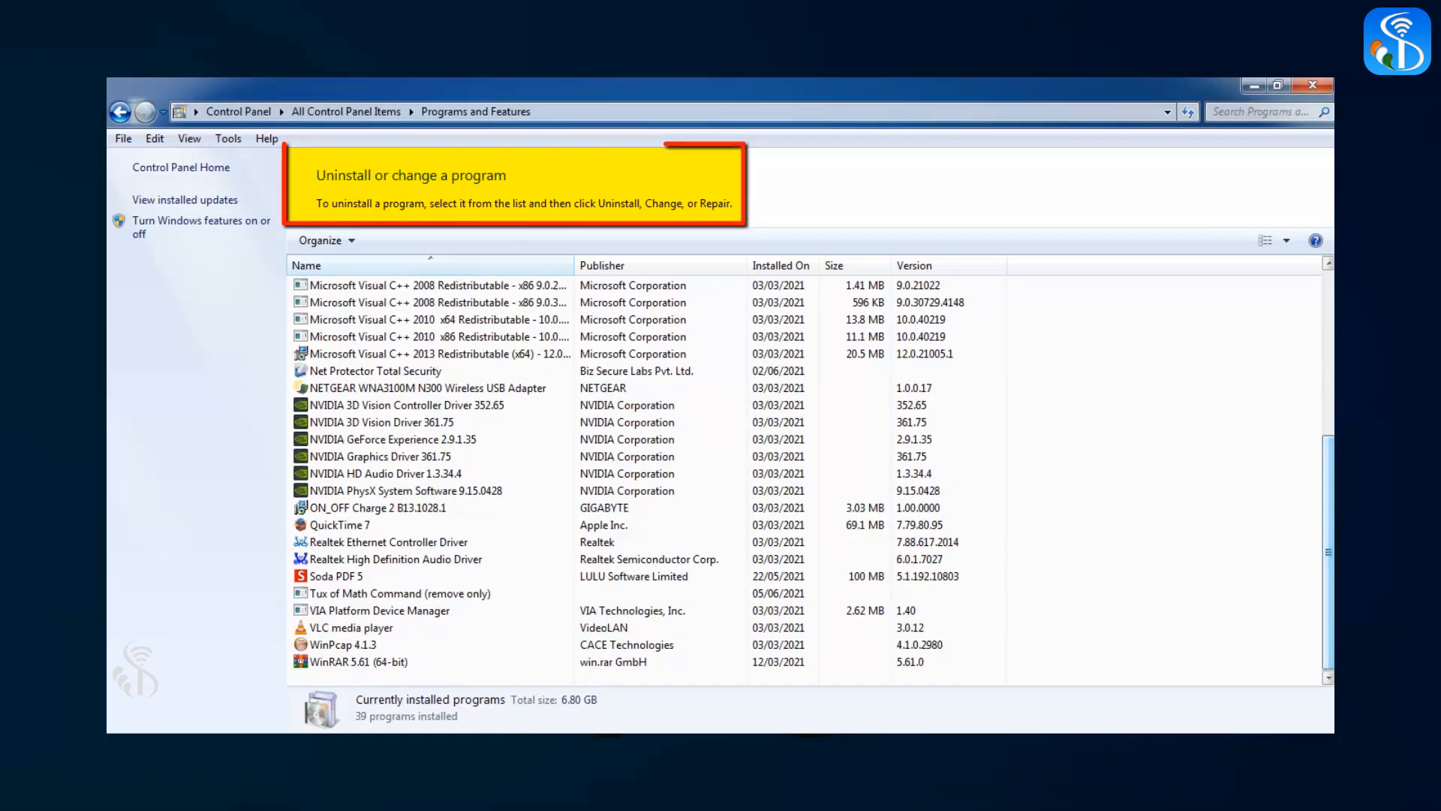
{"action": "scroll", "scroll_direction": "up", "scroll_amount": 3}
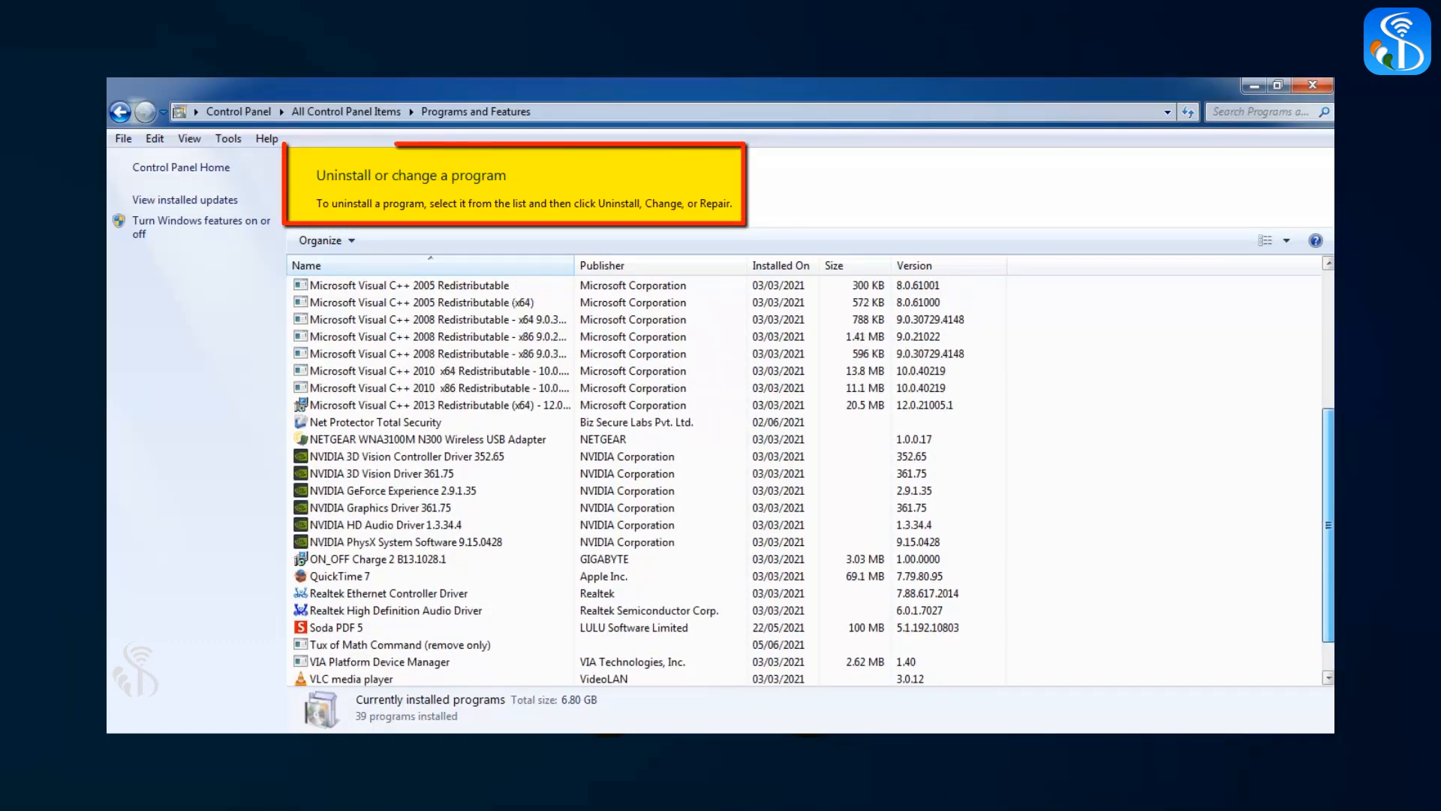
{"action": "scroll", "scroll_direction": "up", "scroll_amount": 3}
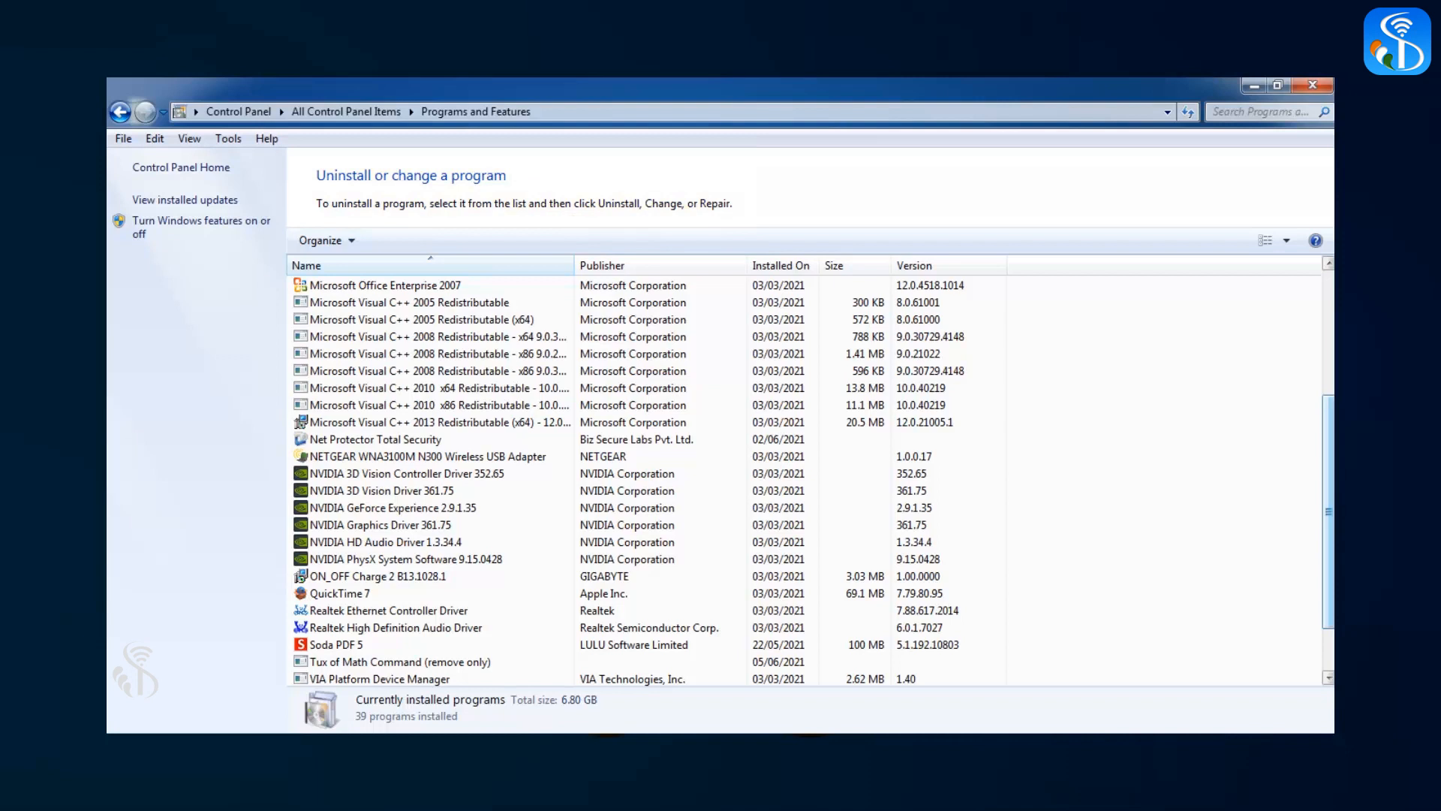
Step: Select Tux of Math Command and start its uninstall with Uninstall/Change
{"action": "left_click", "coordinate": [401, 662]}
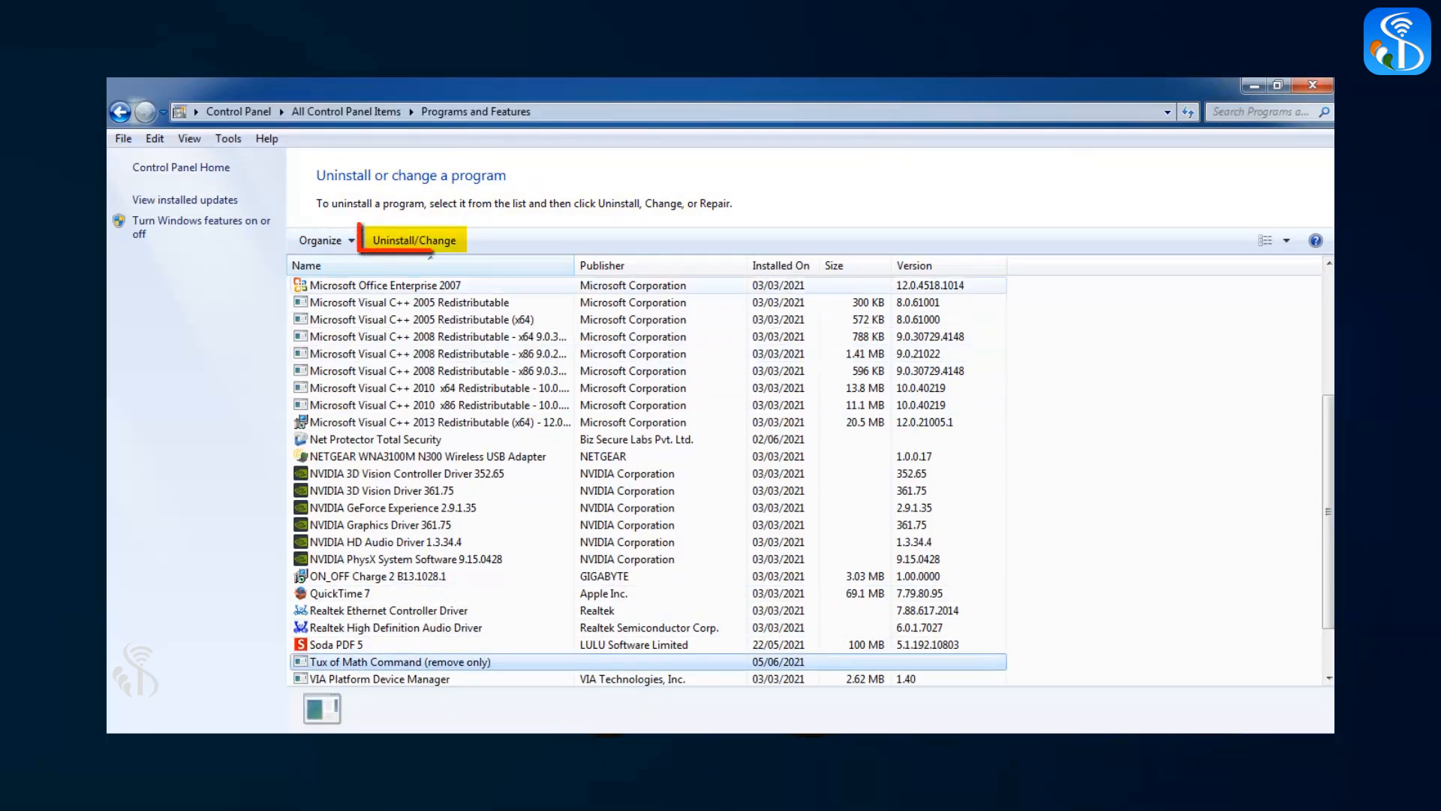
{"action": "left_click", "coordinate": [415, 240]}
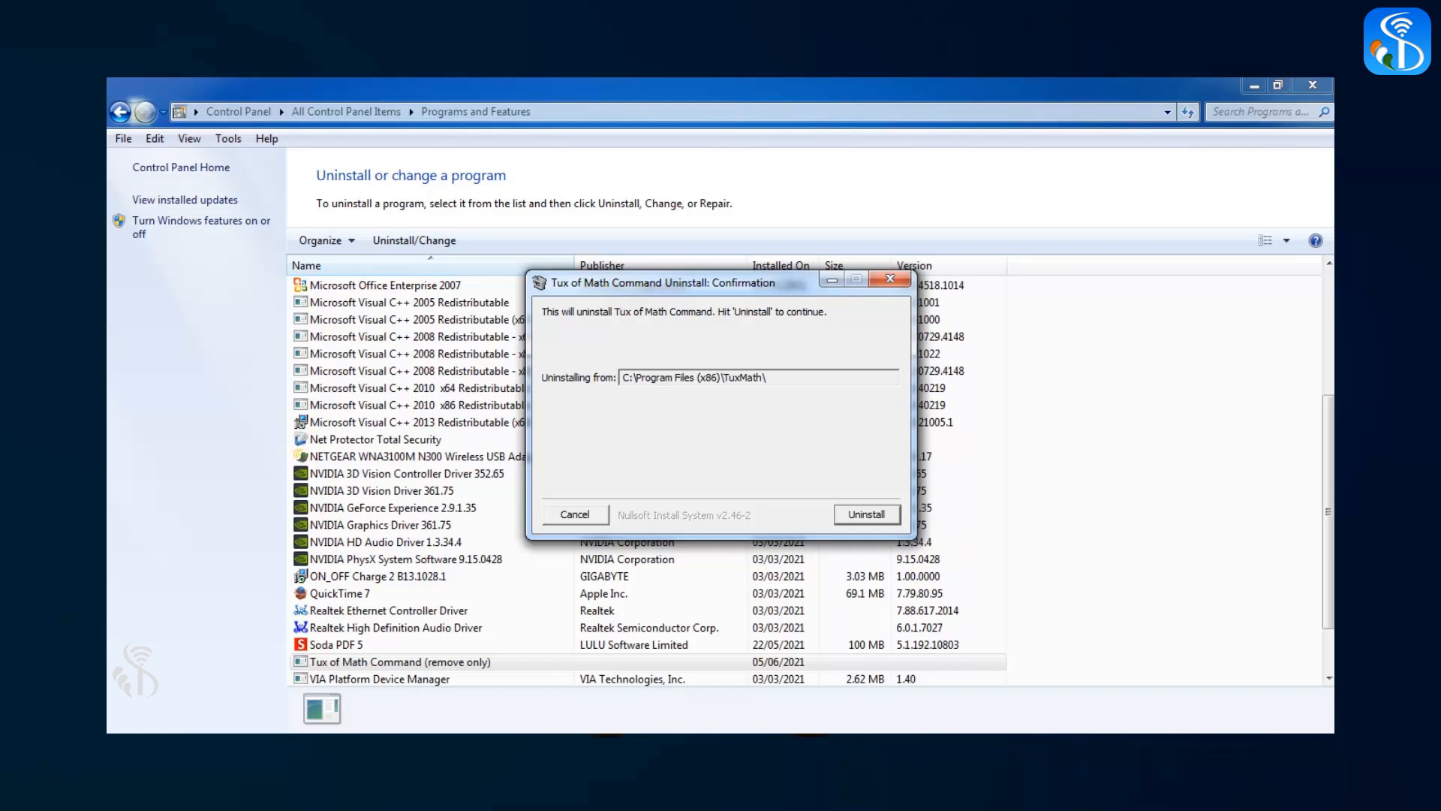
Step: Confirm the Tux of Math Command uninstall and close the uninstaller once completed
{"action": "left_click", "coordinate": [864, 513]}
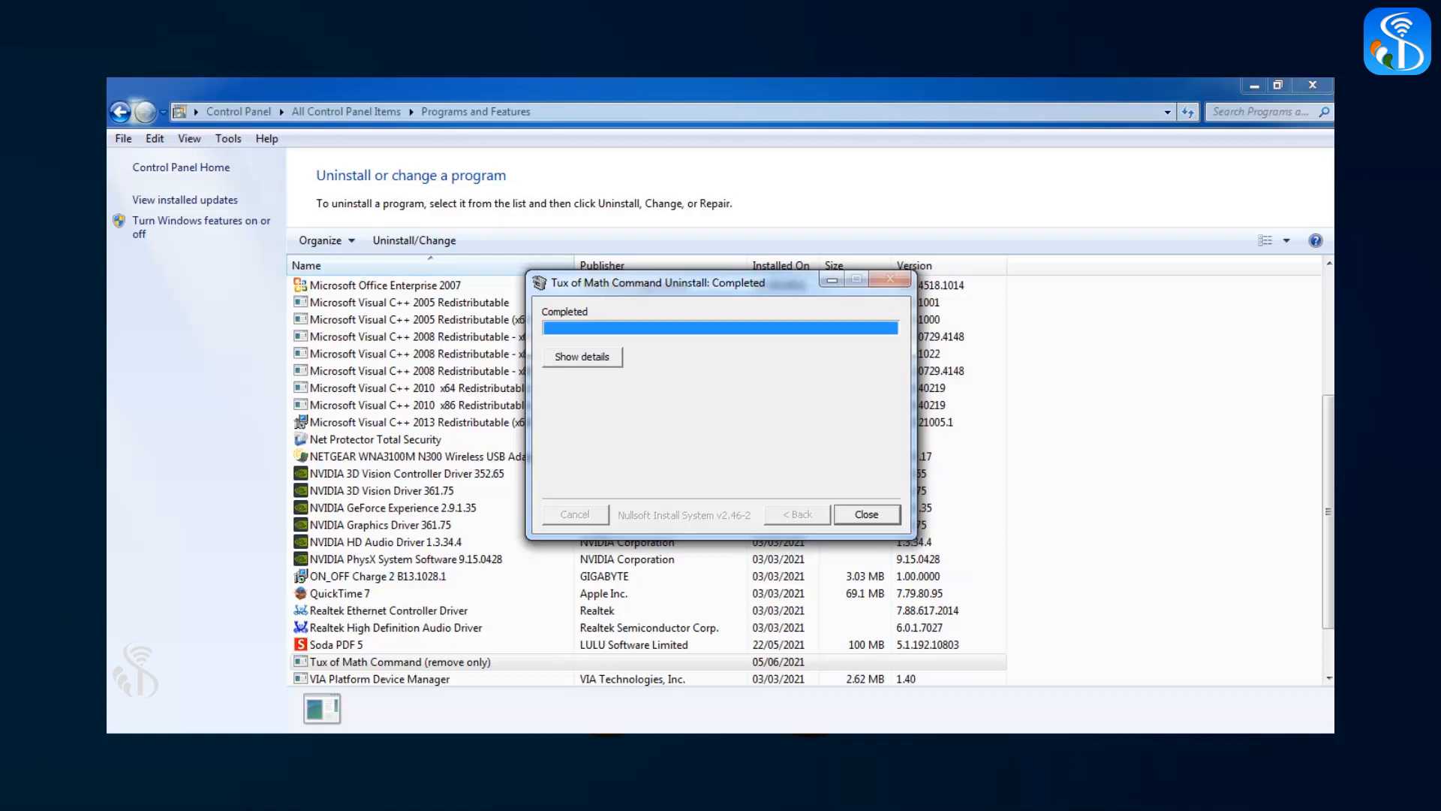
{"action": "left_click", "coordinate": [864, 513]}
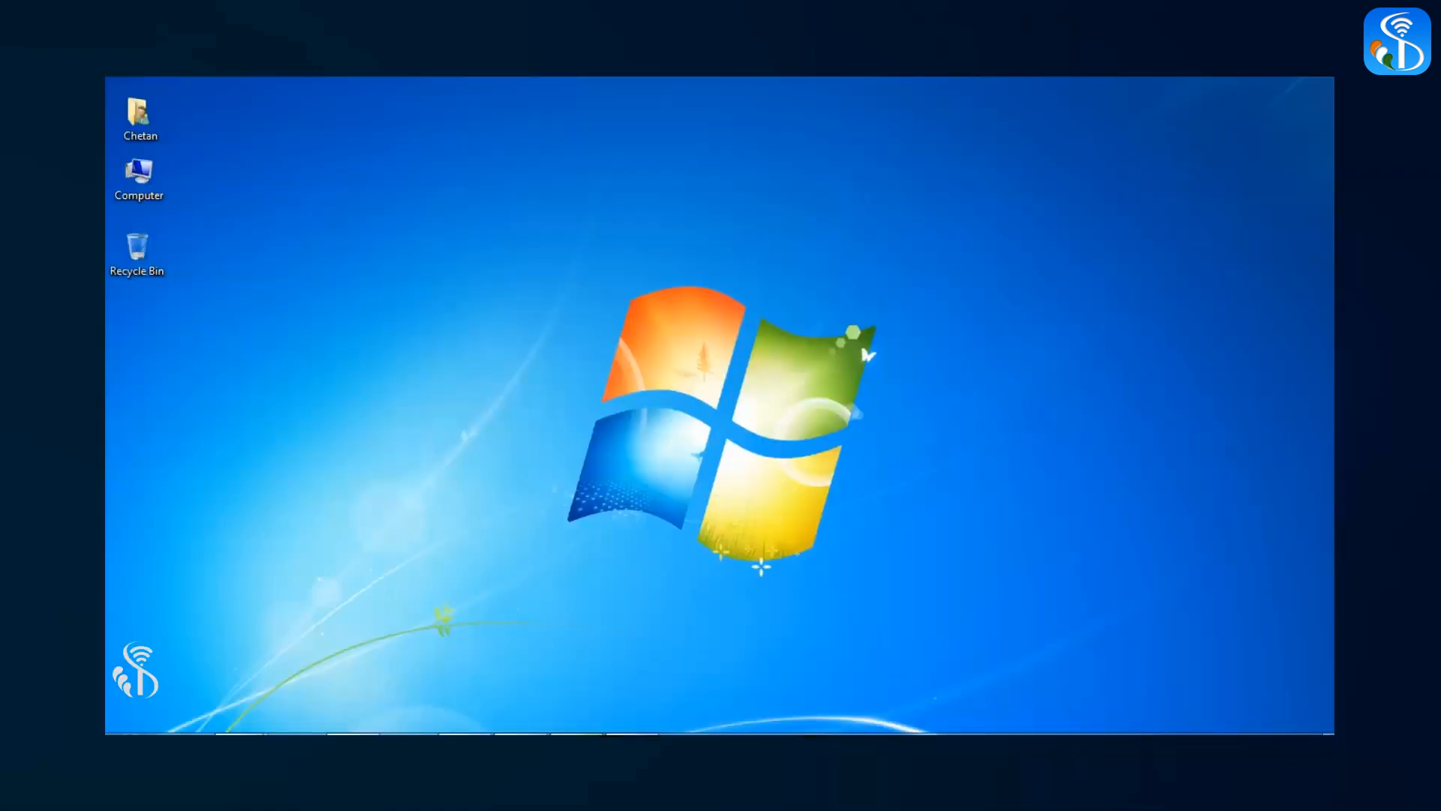